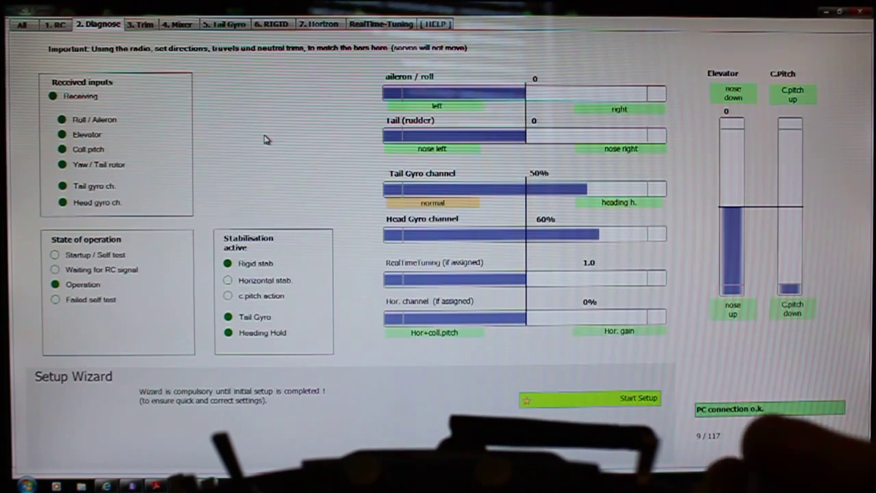
mouse_move(274, 383)
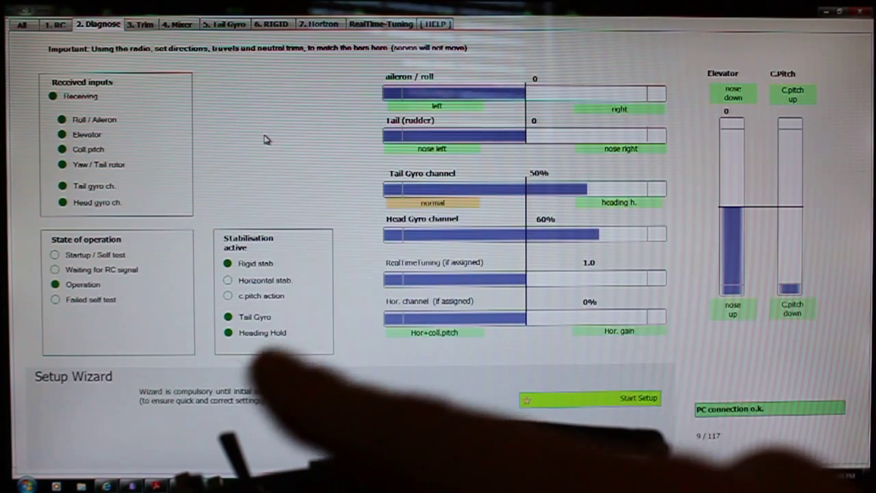